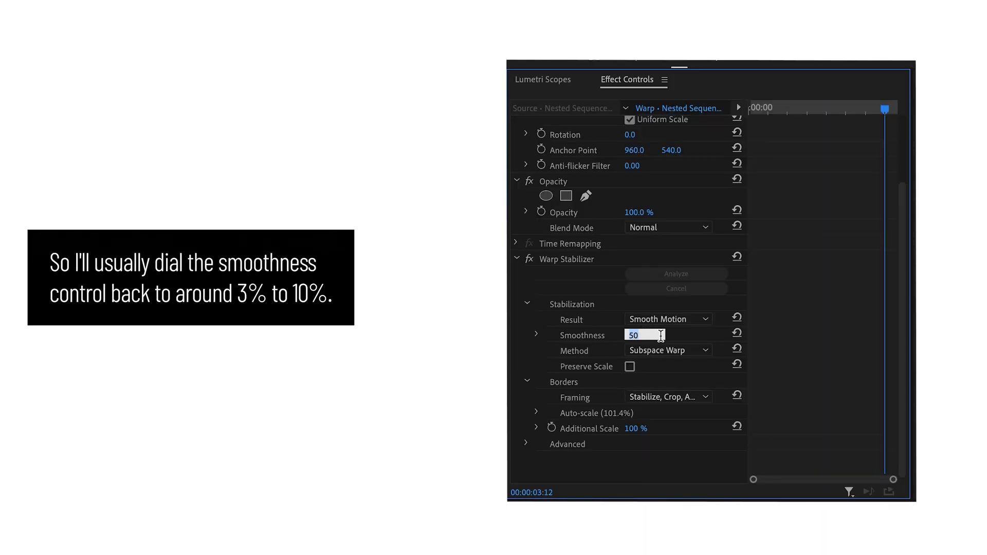
# Step: Enter 5 as the Warp Stabilizer Smoothness value
pyautogui.write('5')
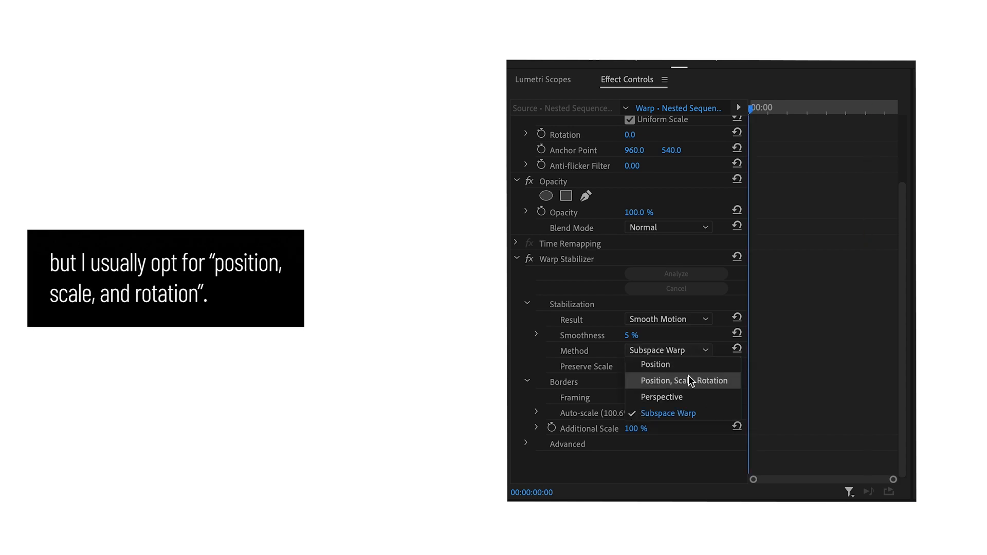
# Step: Choose Position, Scale, Rotation as the Warp Stabilizer method
pyautogui.click(682, 381)
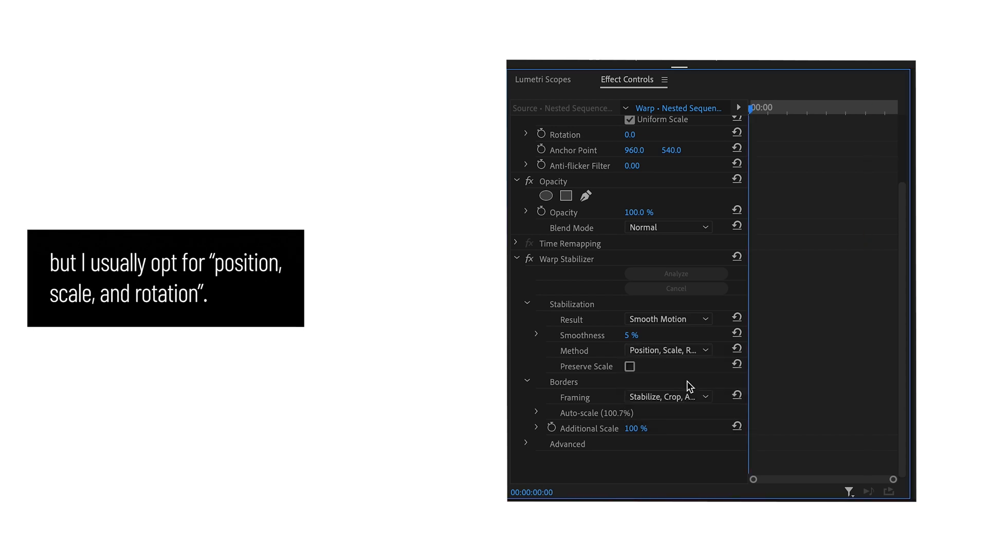